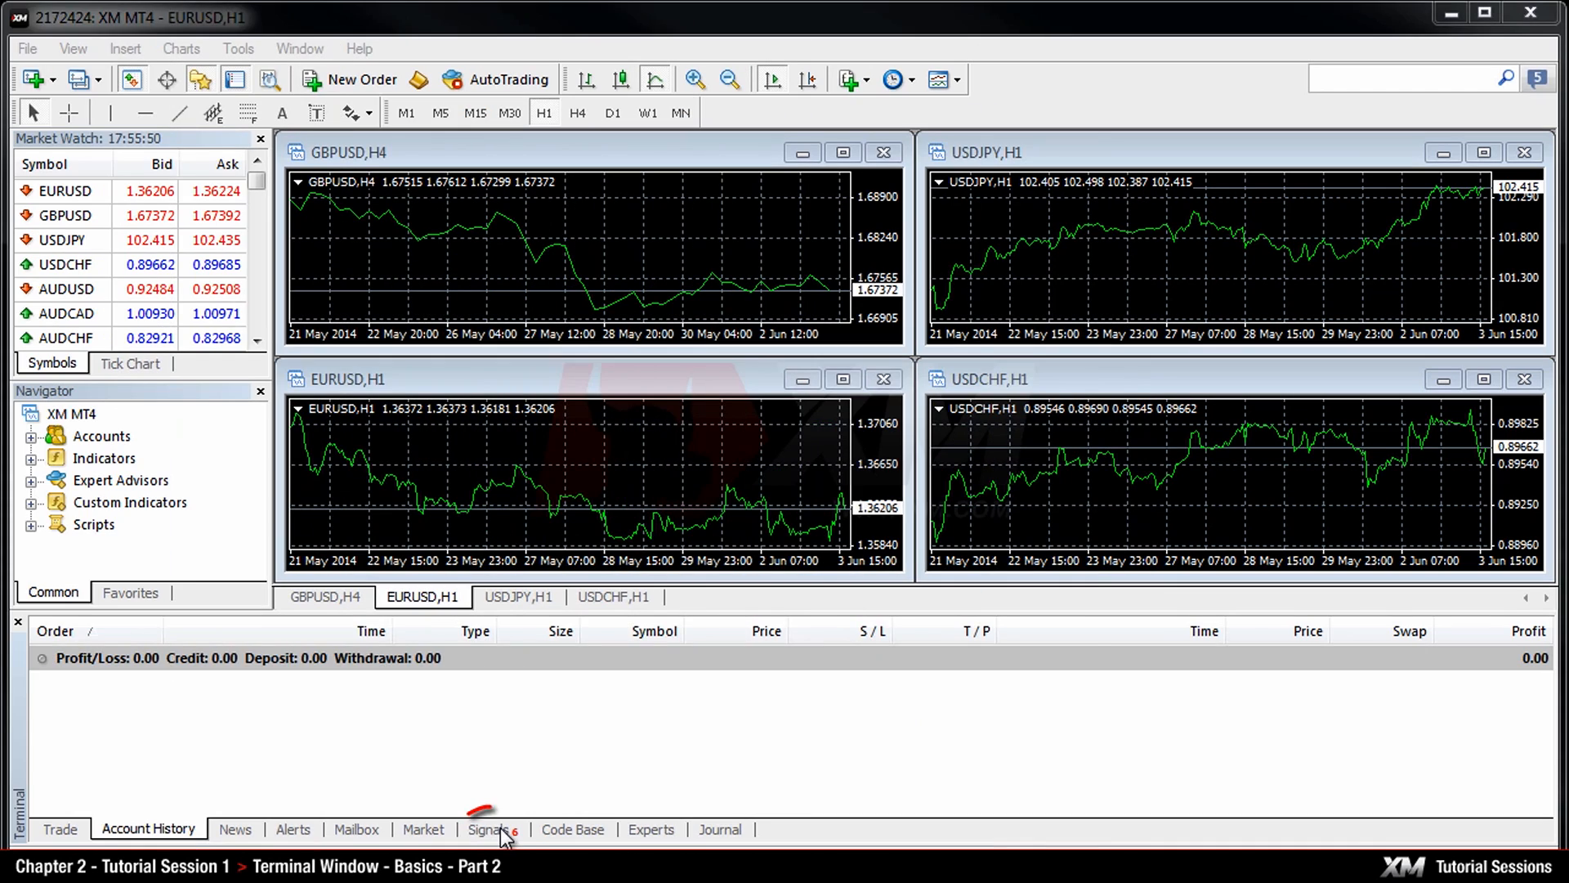
- Show the Signals list with ratings, prices, pips, growth and balances
{"action": "left_click", "coordinate": [492, 829]}
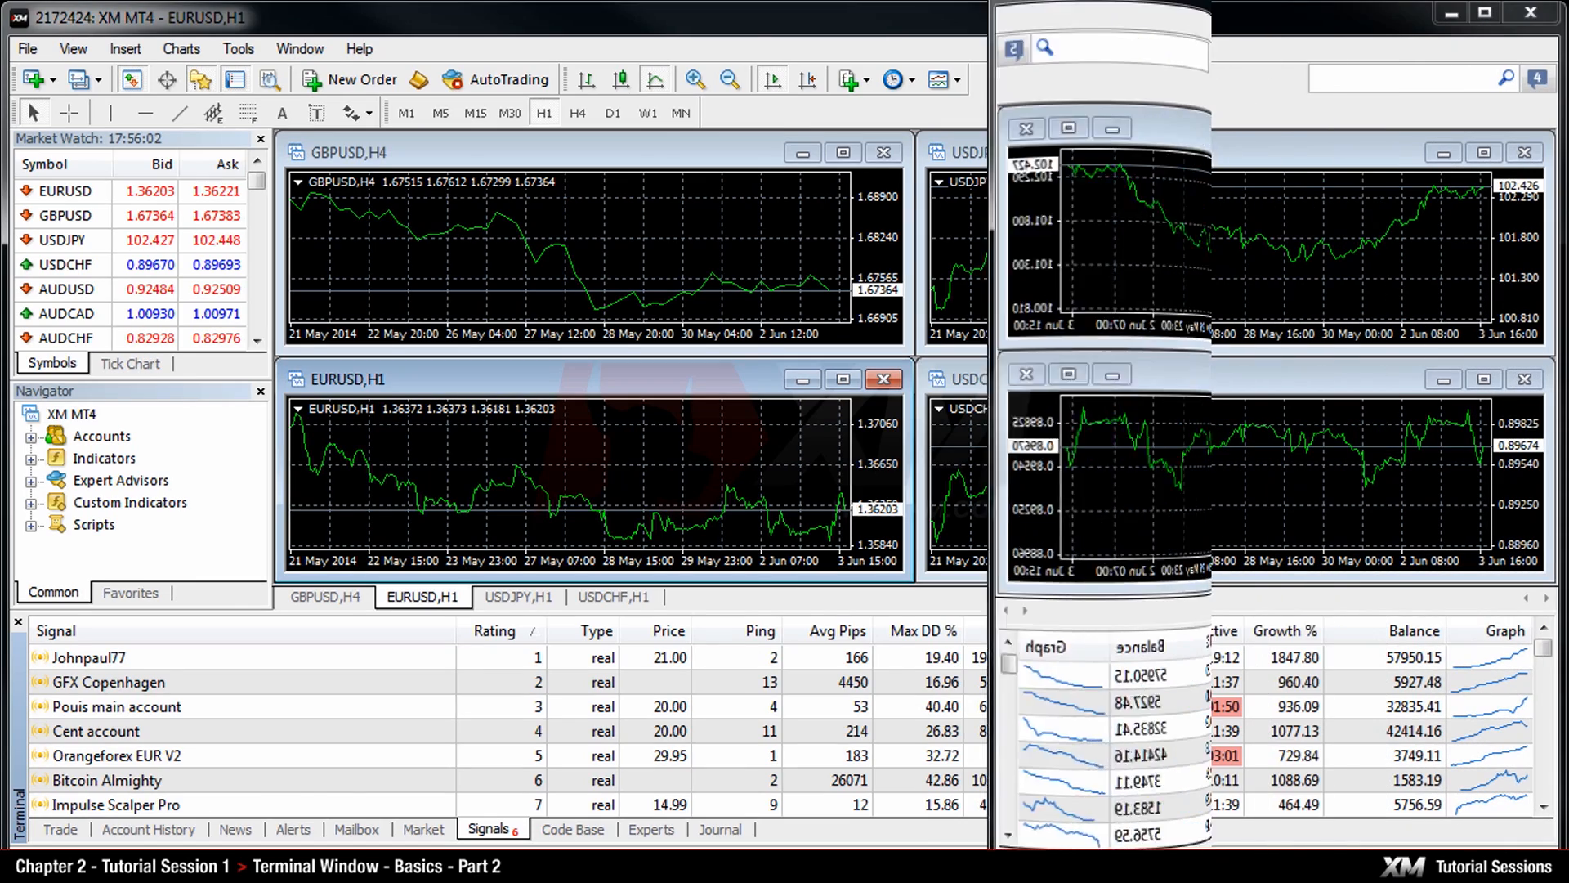
- Show the Experts log confirming MACD Sample loaded and initialized on GBPUSD H4
{"action": "left_click", "coordinate": [572, 829]}
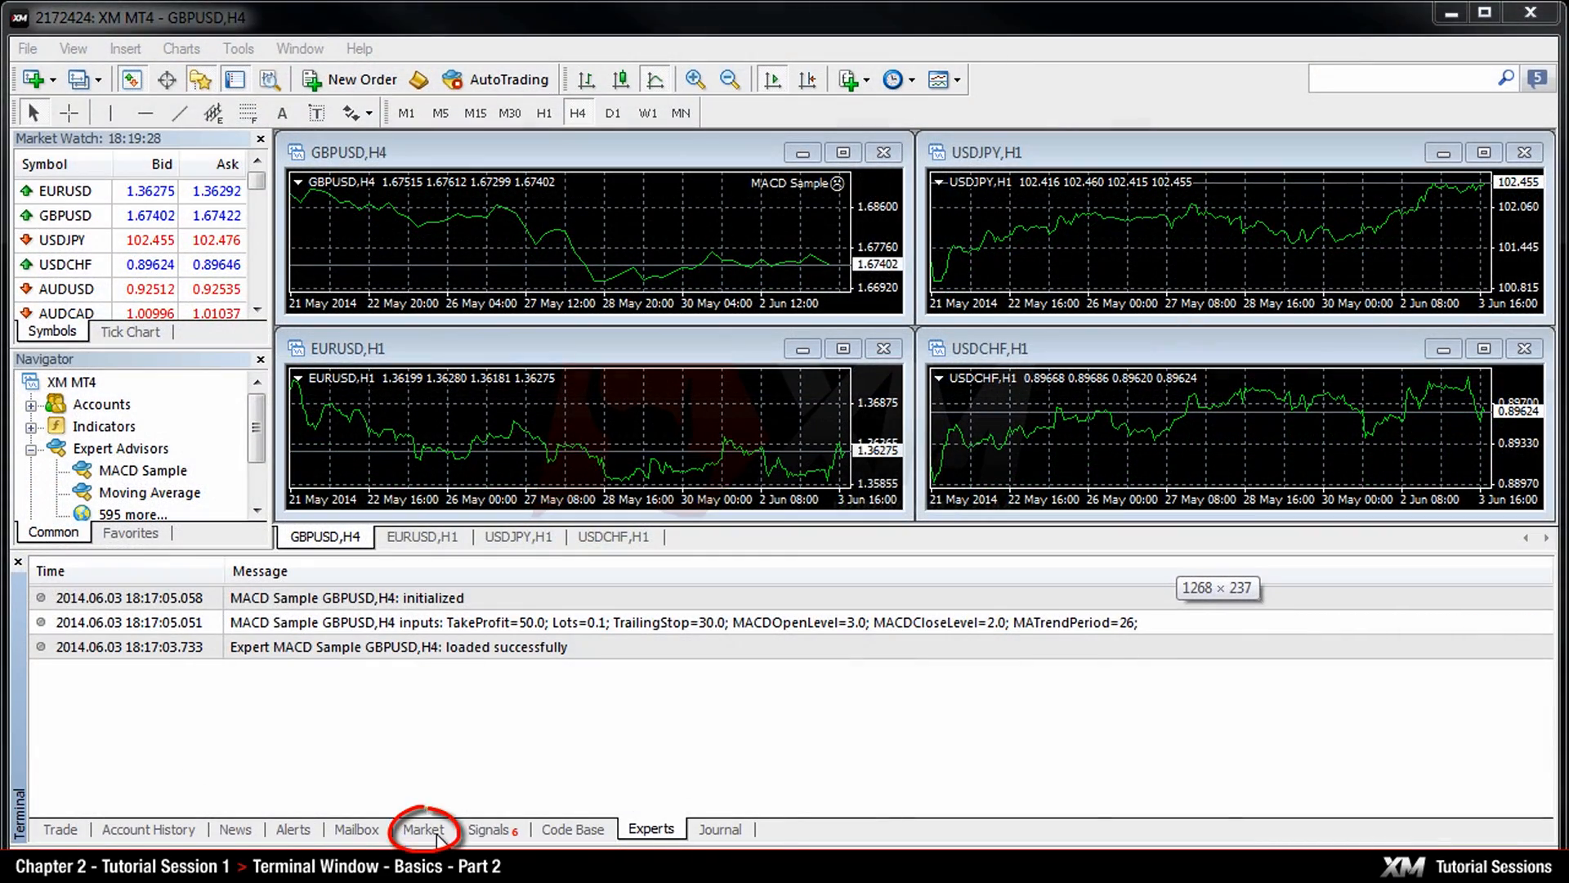
- Browse the Market store through its Applications, Magazines and Books sections
{"action": "left_click", "coordinate": [422, 829]}
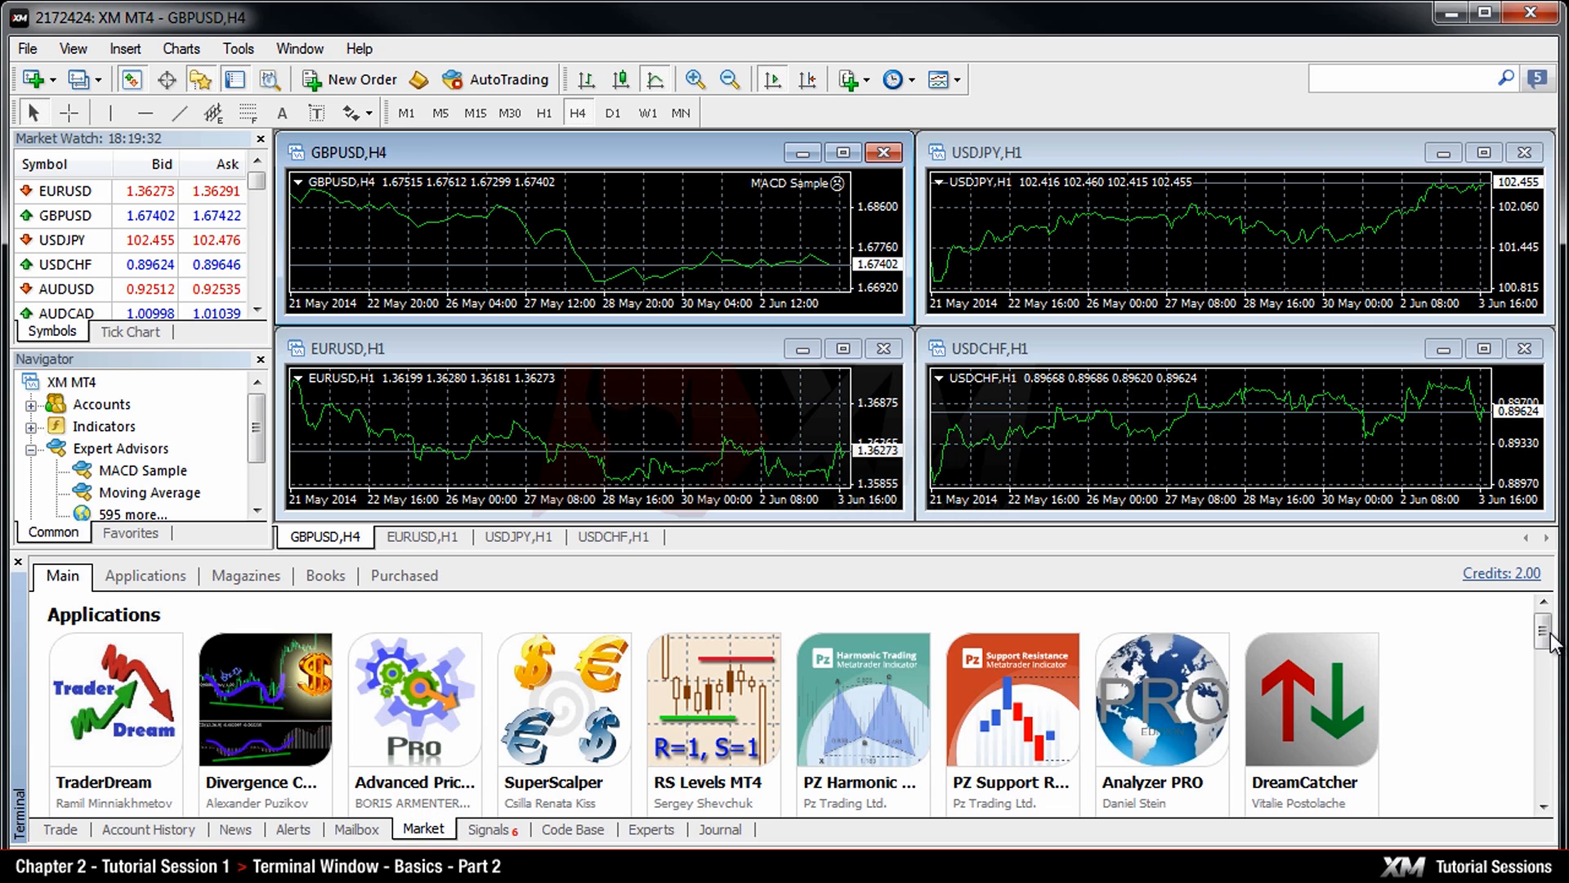
{"action": "scroll", "scroll_direction": "down", "scroll_amount": 3}
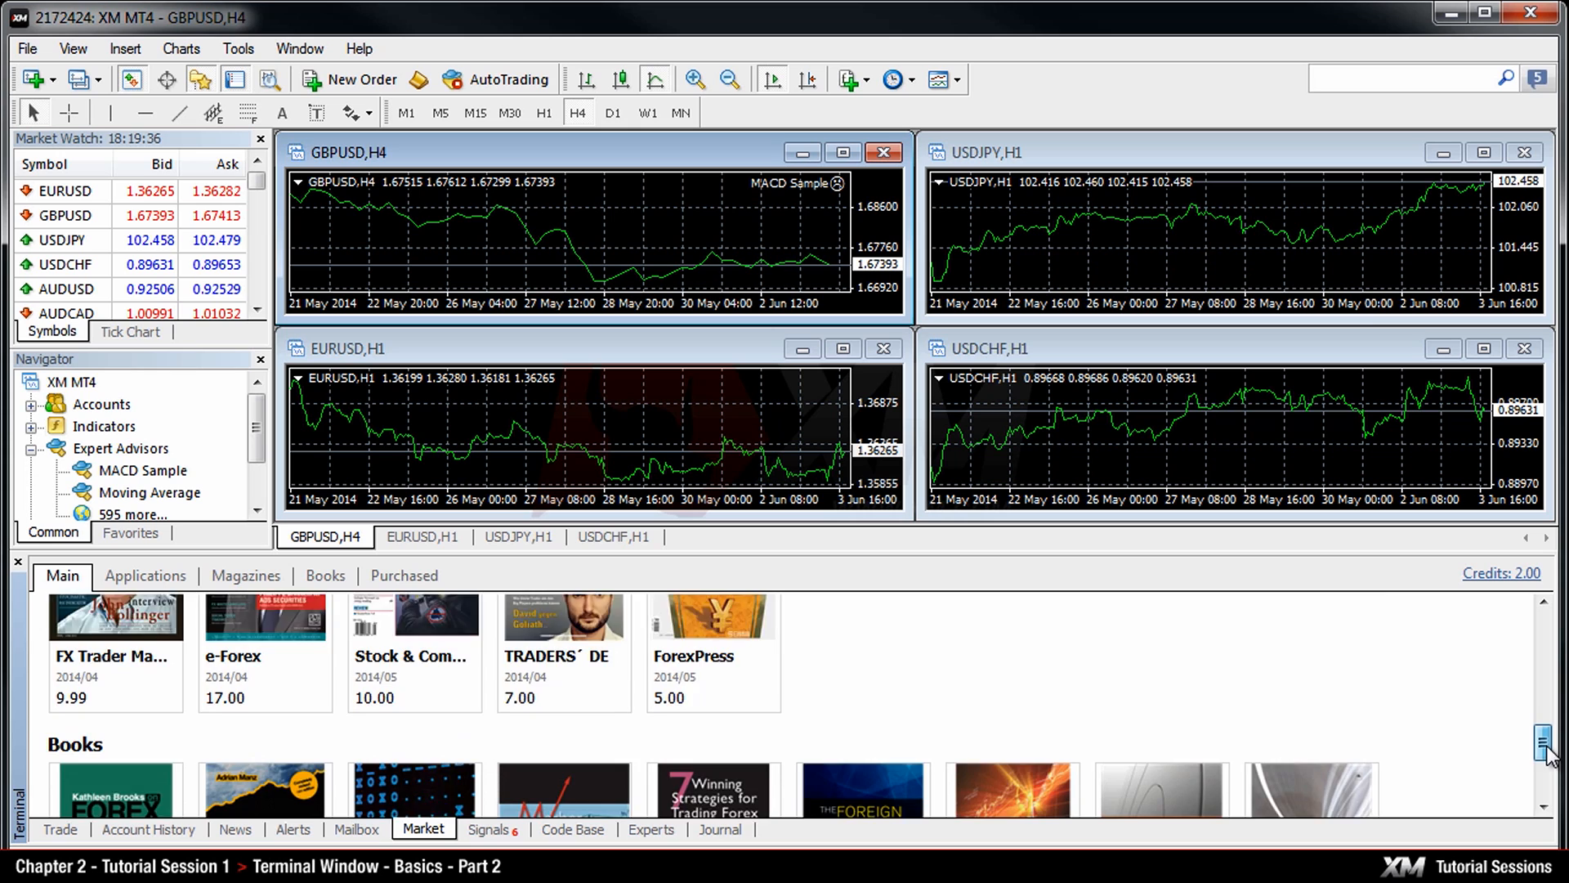